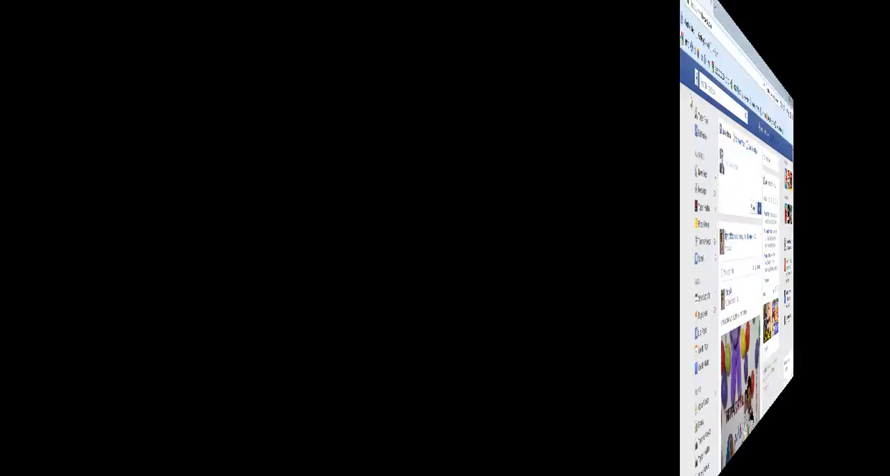
Open Technos Amigos, then load the Smart Lady Life page URL in a fresh browser tab
left_click(848, 6)
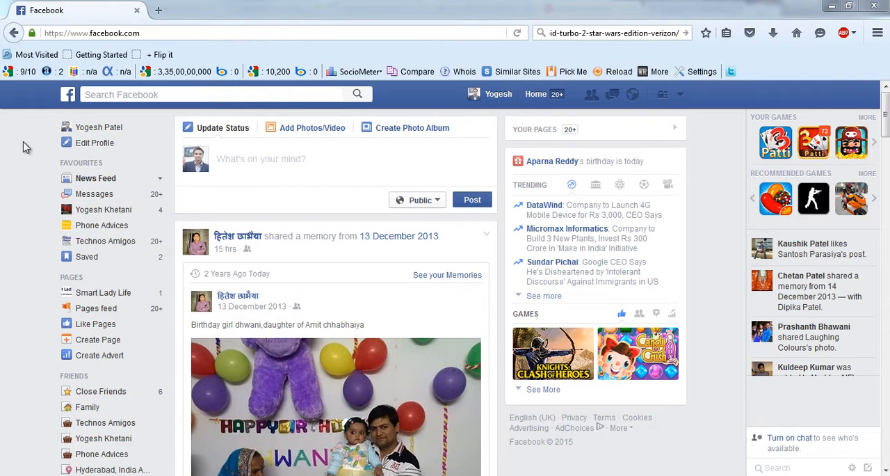
mouse_move(17, 158)
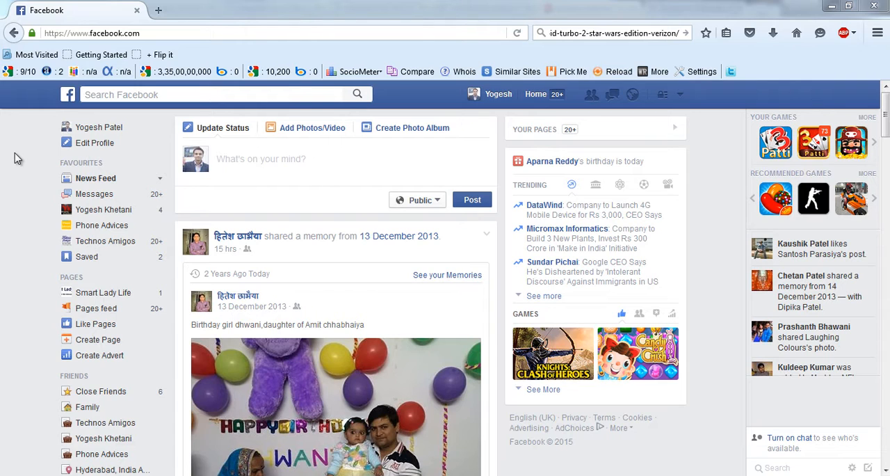
mouse_move(2, 203)
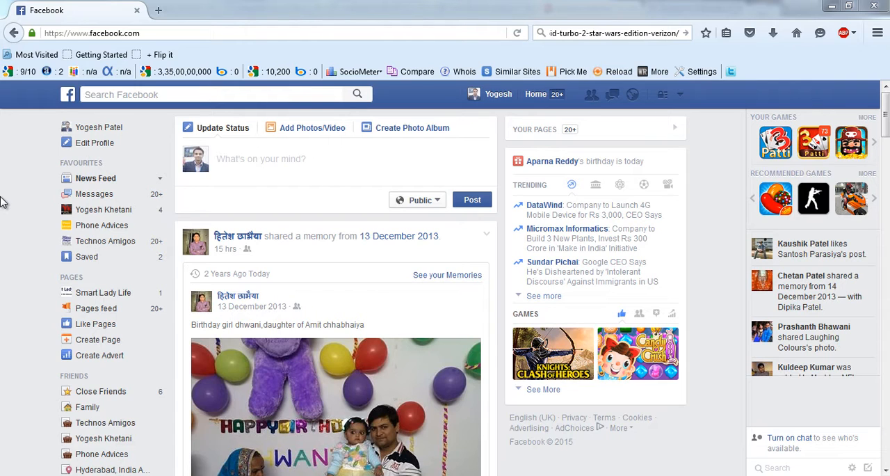
mouse_move(105, 240)
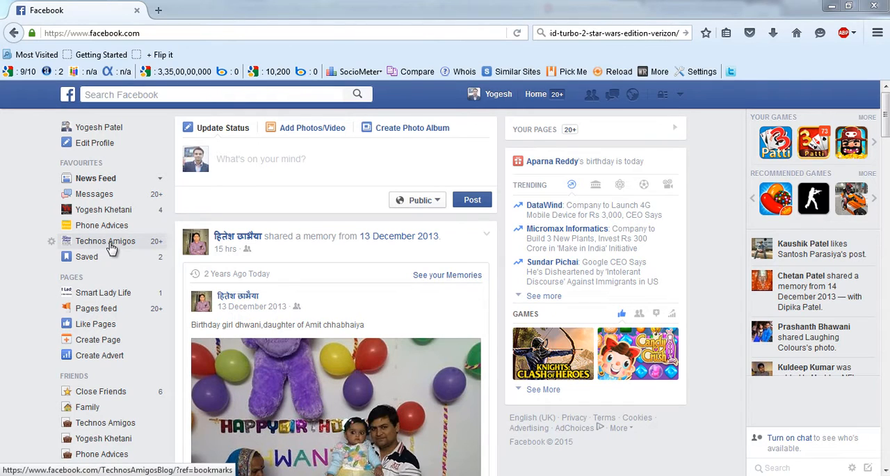
mouse_move(105, 241)
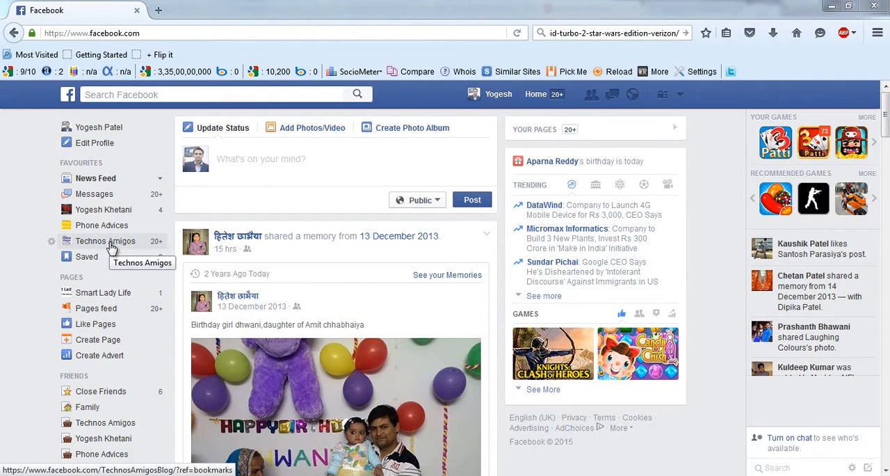
left_click(106, 241)
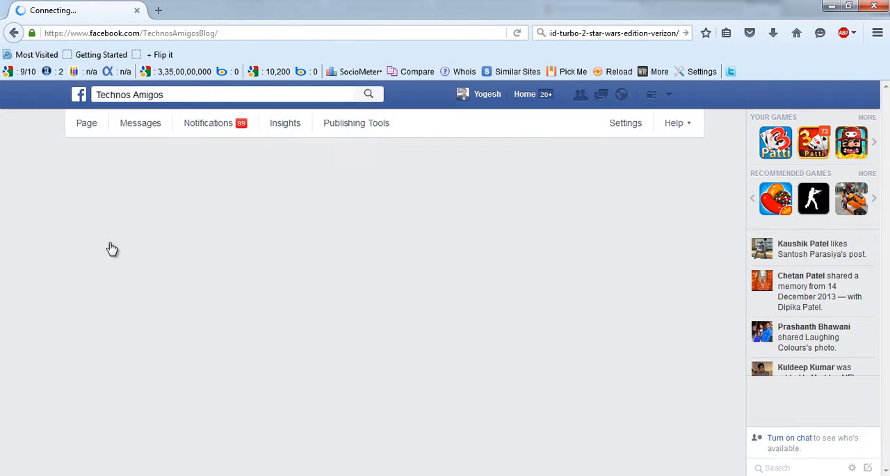
left_click(252, 10)
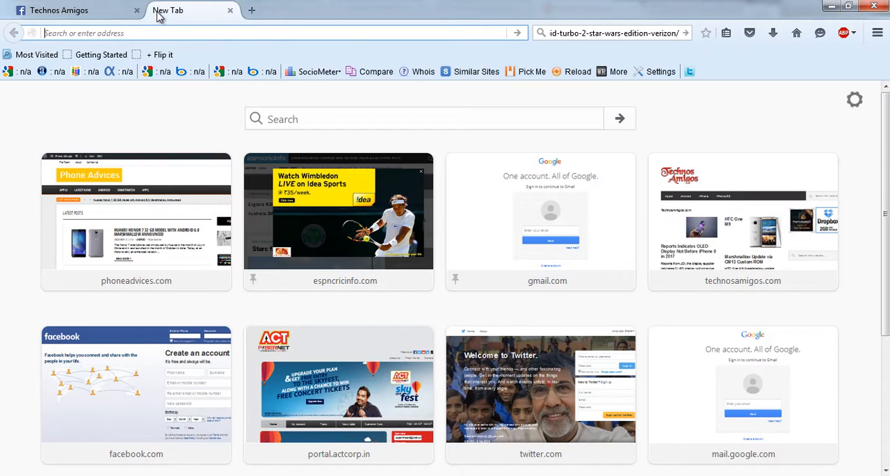
type("facebook.com/")
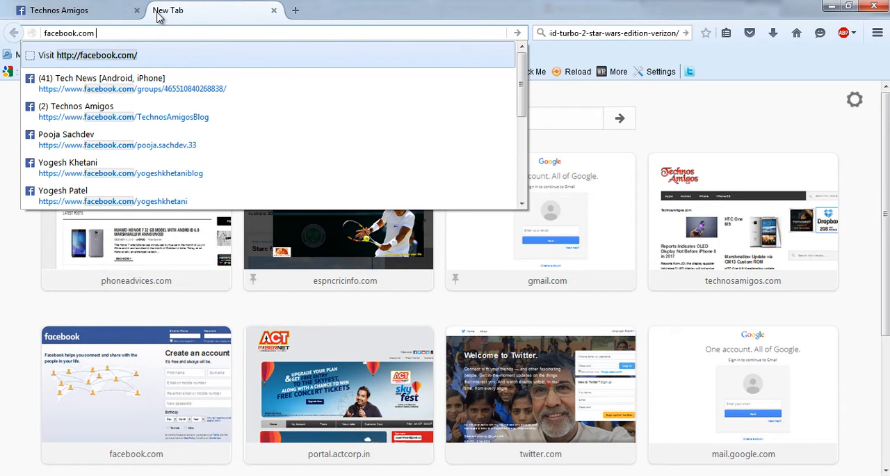
type("//www.")
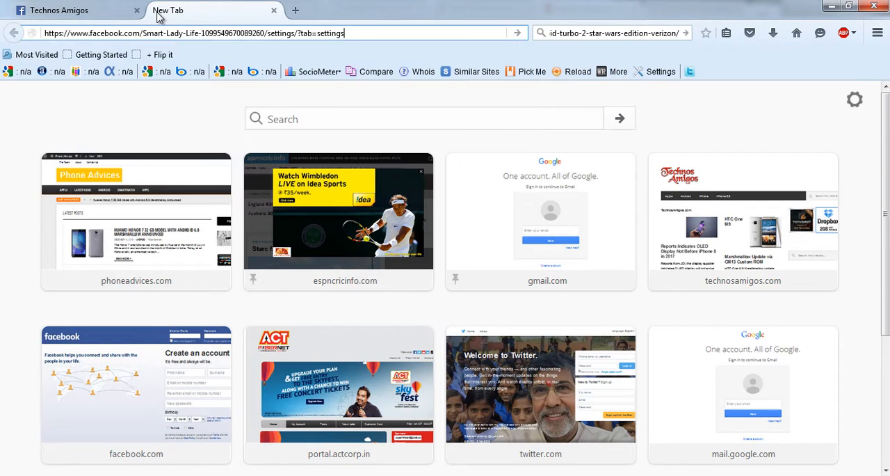
key("Return")
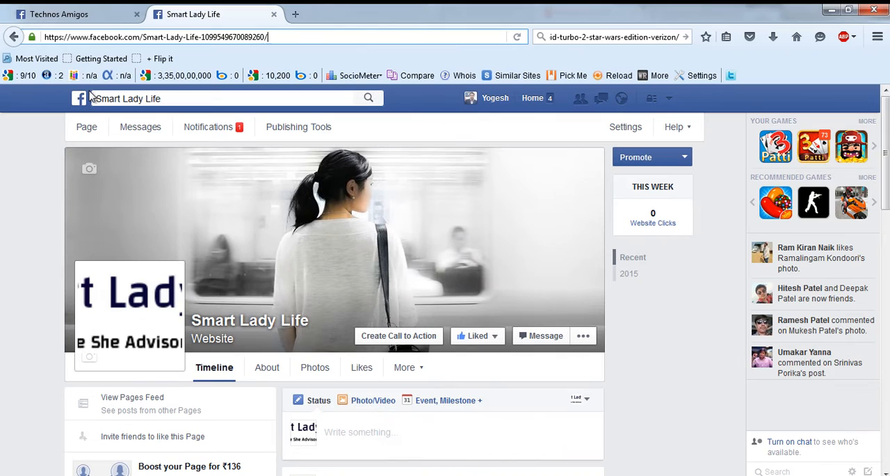
From the news feed, open the Smart Lady Life page and view its About page info
left_click(79, 98)
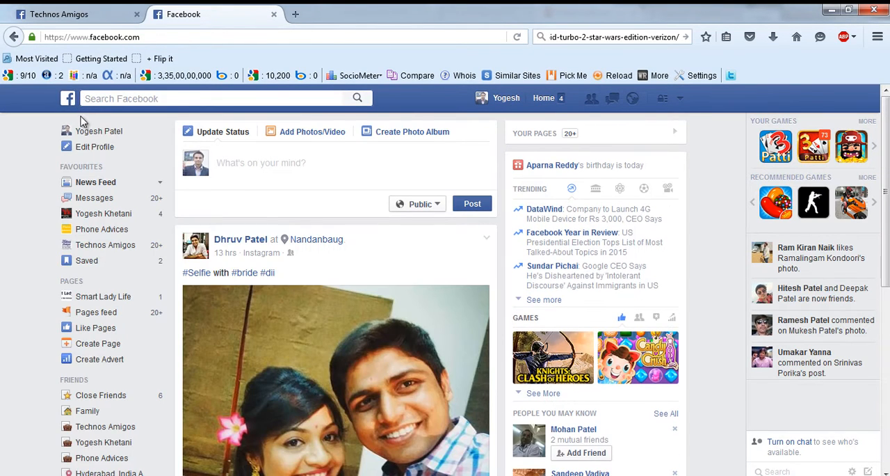
mouse_move(67, 97)
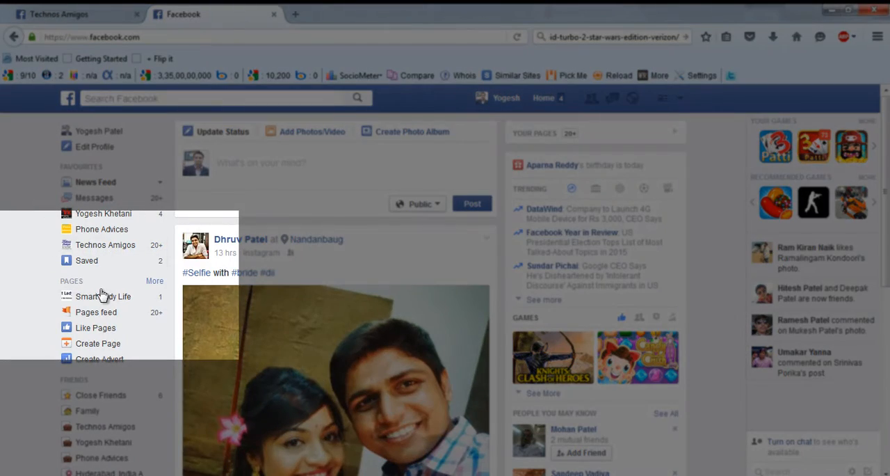
left_click(103, 296)
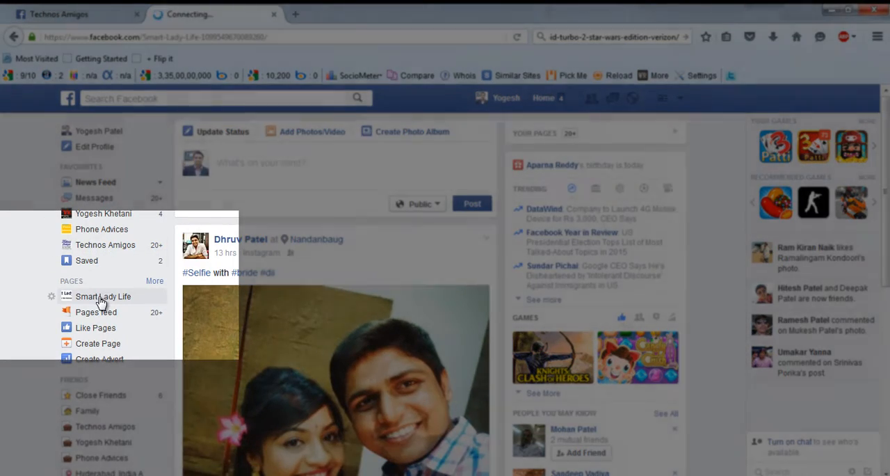
left_click(103, 297)
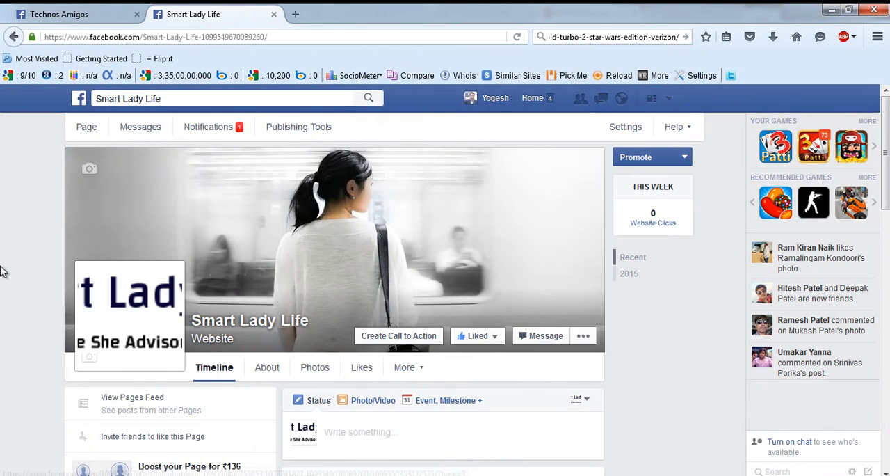
scroll("down", 3)
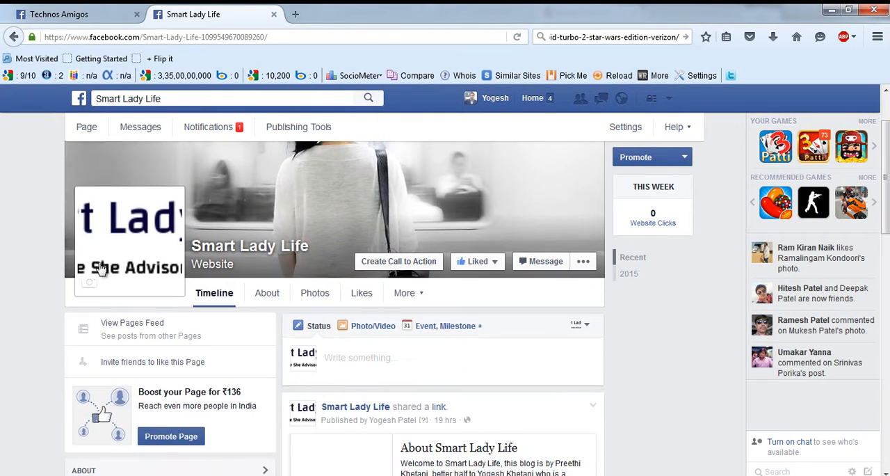
left_click(267, 292)
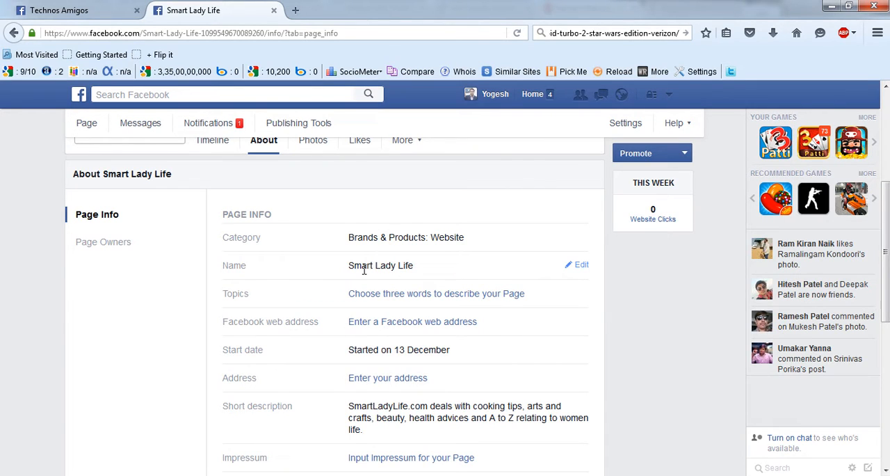
mouse_move(386, 331)
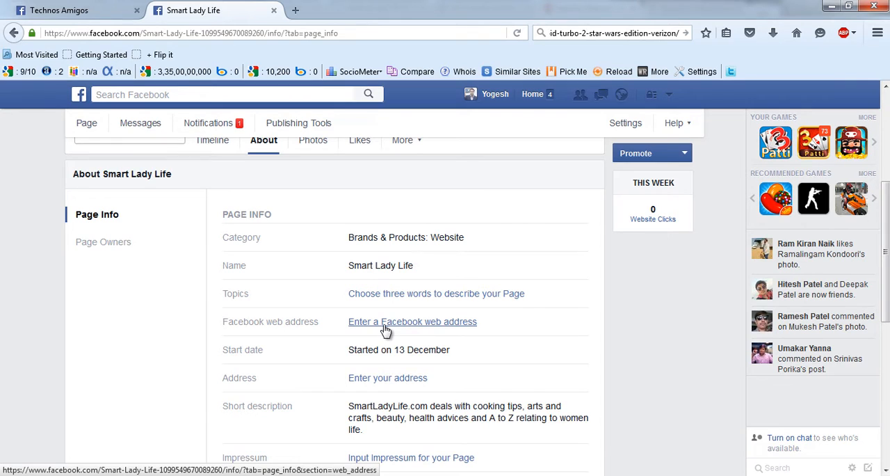
Start creating a web address via 'Create a web address for this Page?' in Page Info
left_click(412, 321)
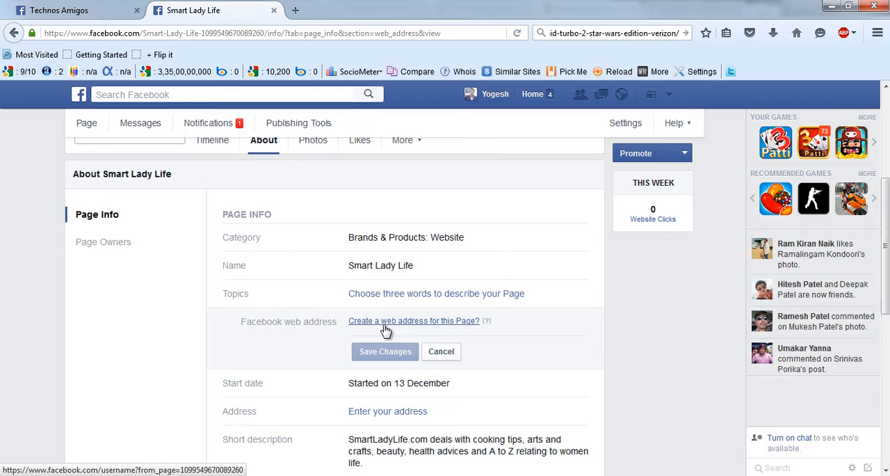
scroll("up", 3)
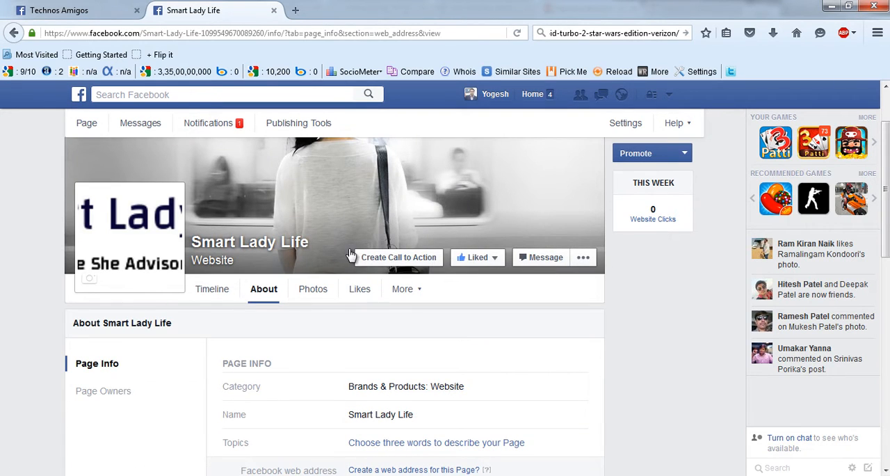
scroll("down", 3)
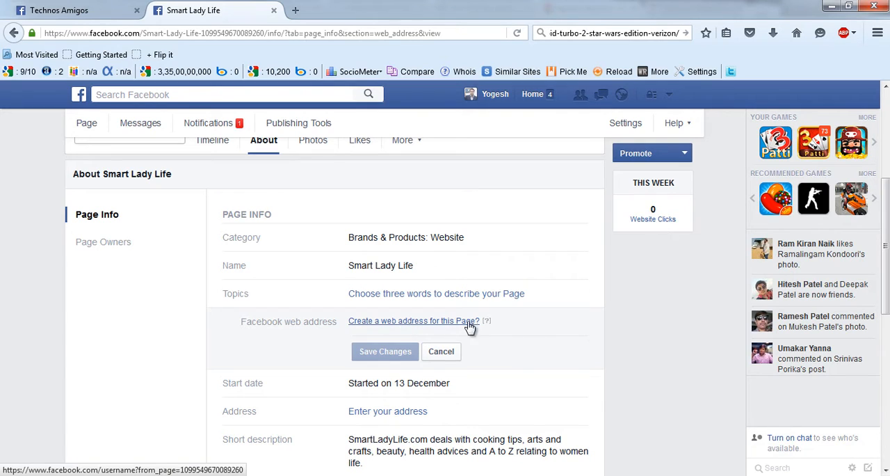
mouse_move(410, 327)
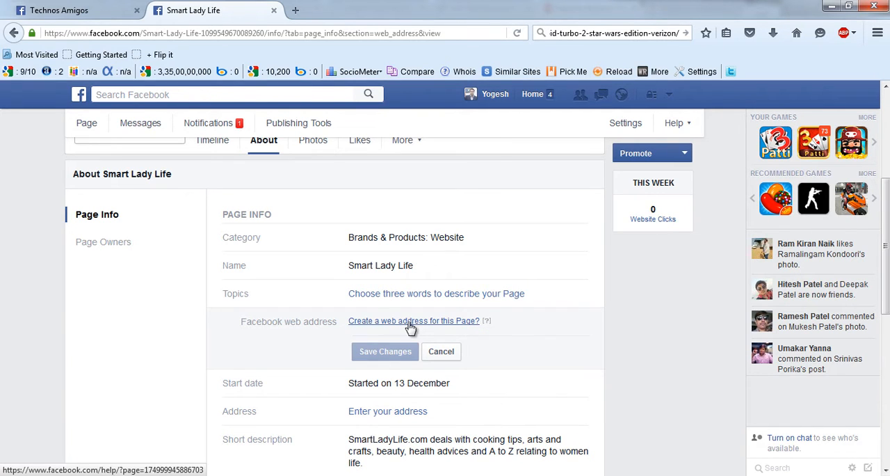
left_click(413, 320)
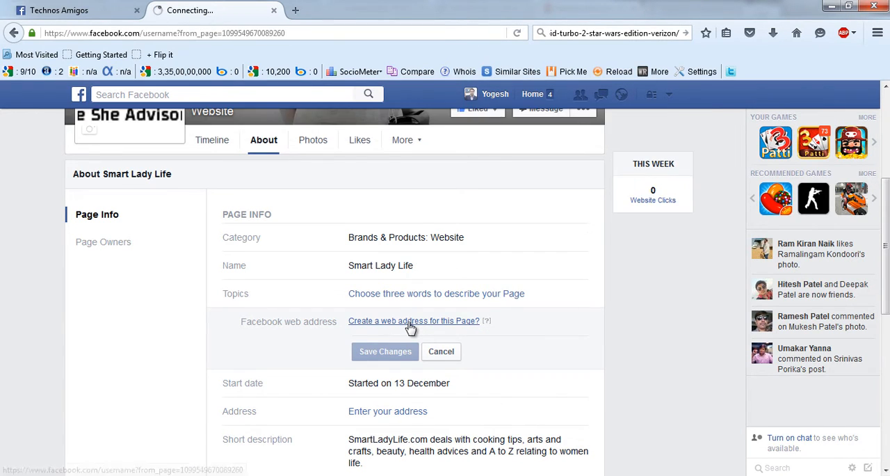
left_click(413, 319)
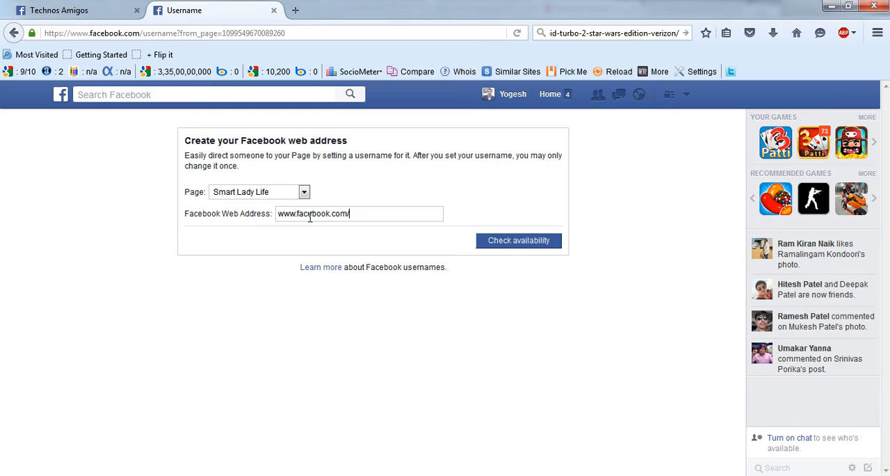
type("SmartLad")
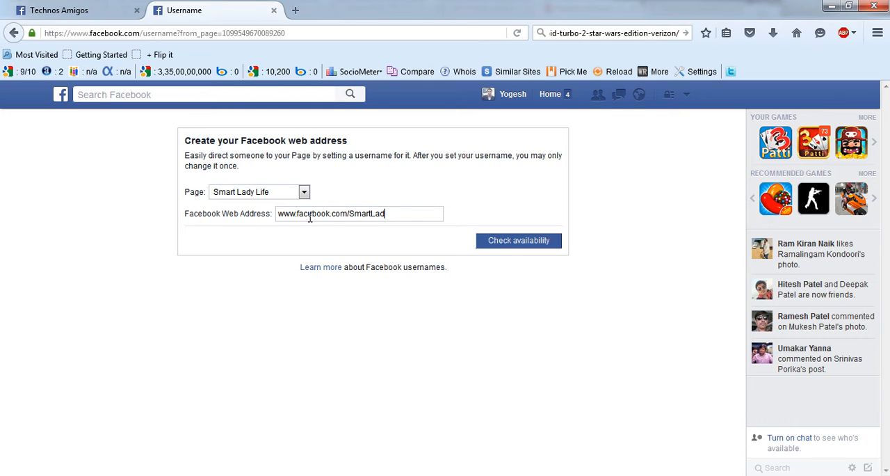
type("yLife")
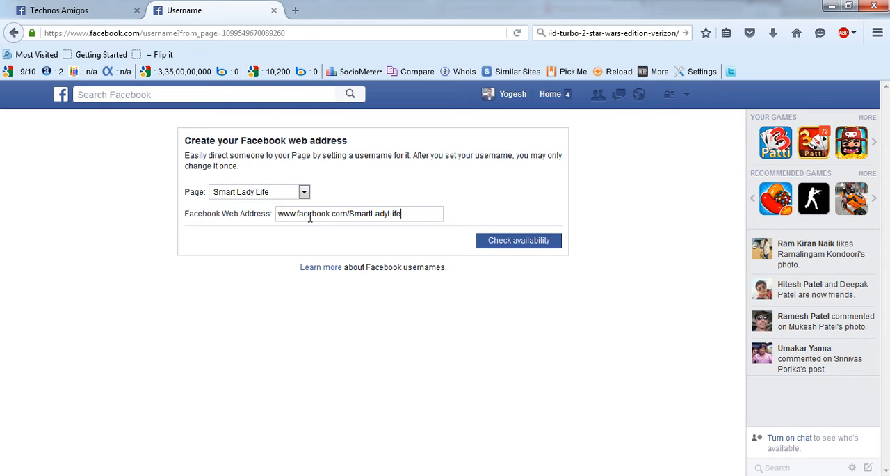
mouse_move(409, 192)
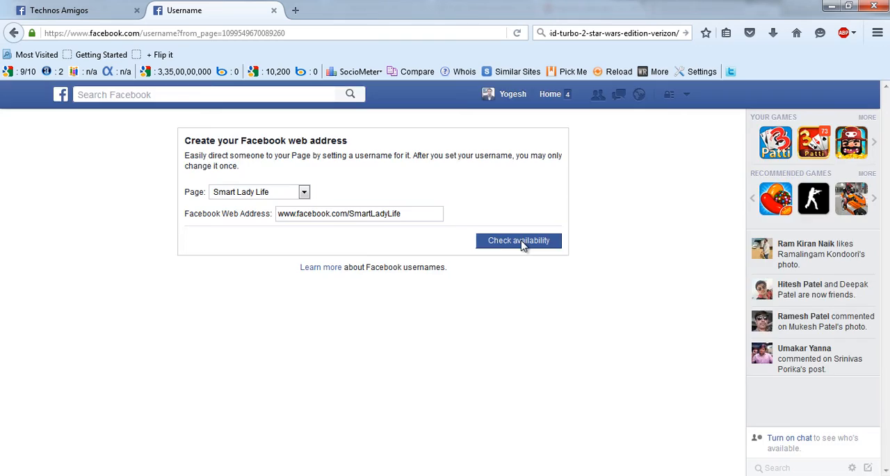
Check that SmartLadyLife is available and confirm it as the page's username
left_click(518, 239)
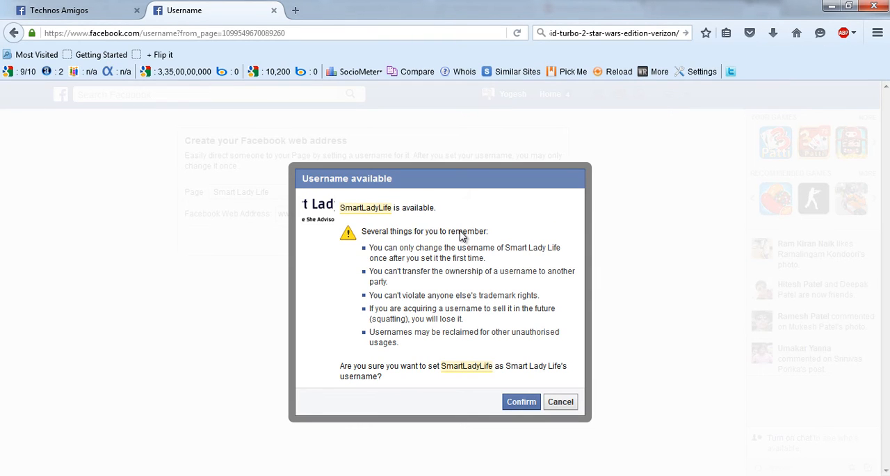
mouse_move(456, 232)
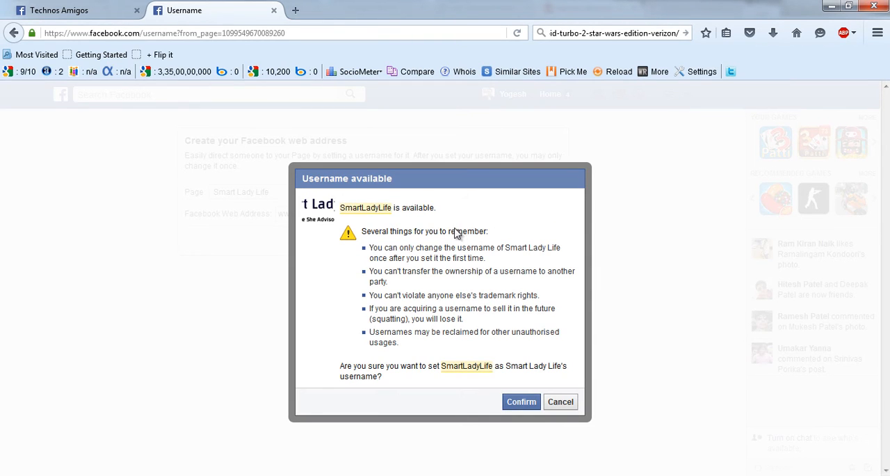
mouse_move(495, 231)
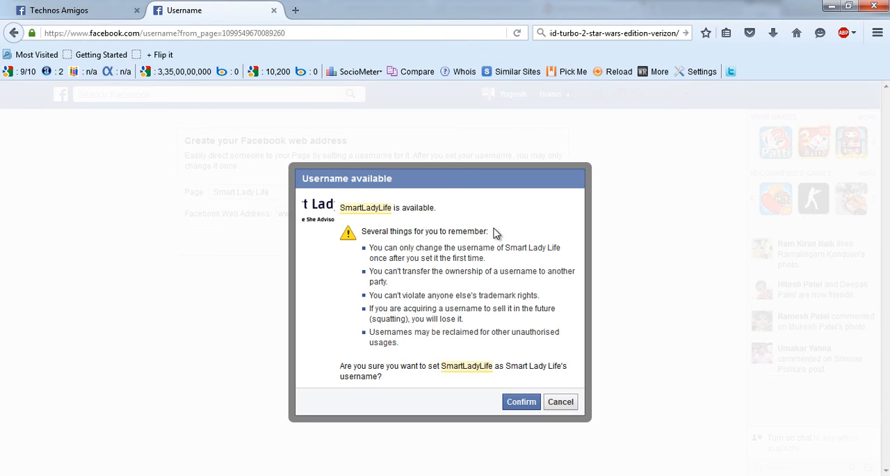
mouse_move(487, 236)
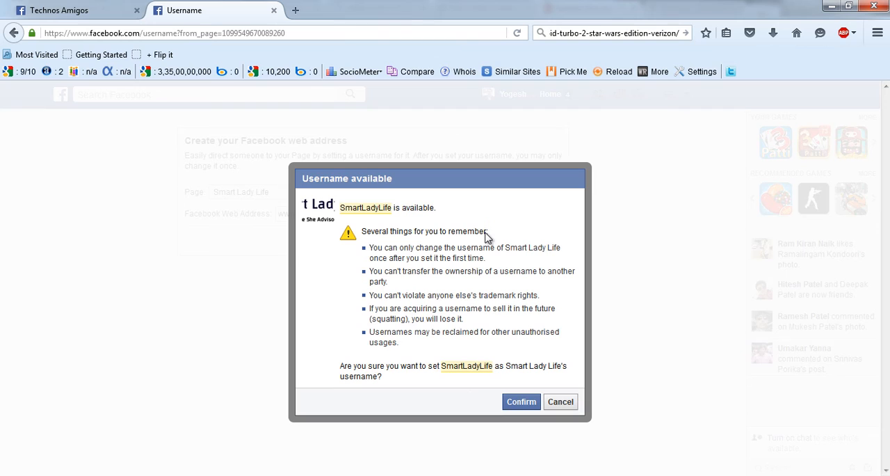
mouse_move(506, 348)
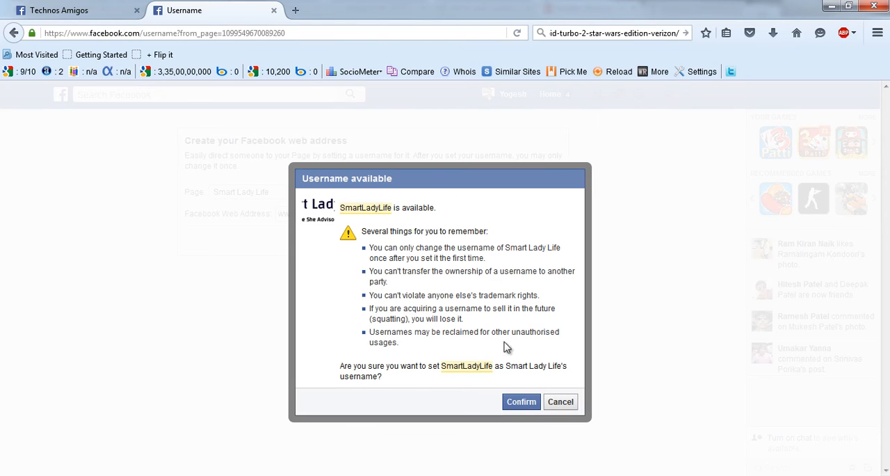
mouse_move(522, 401)
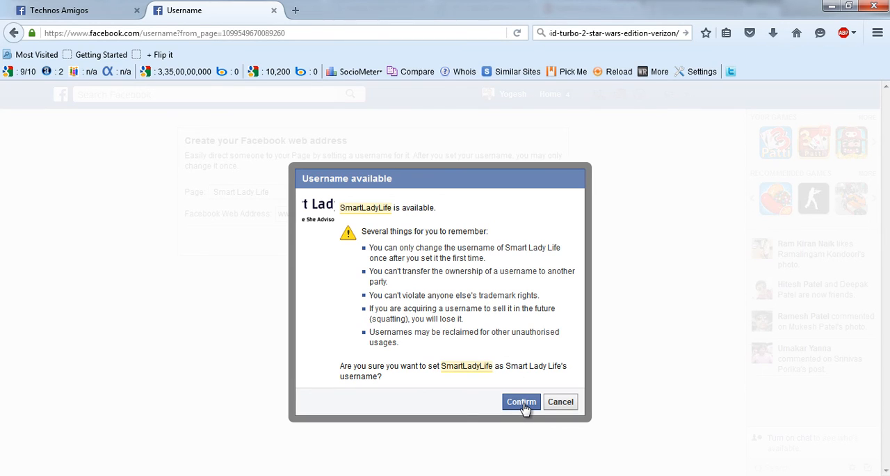
left_click(520, 401)
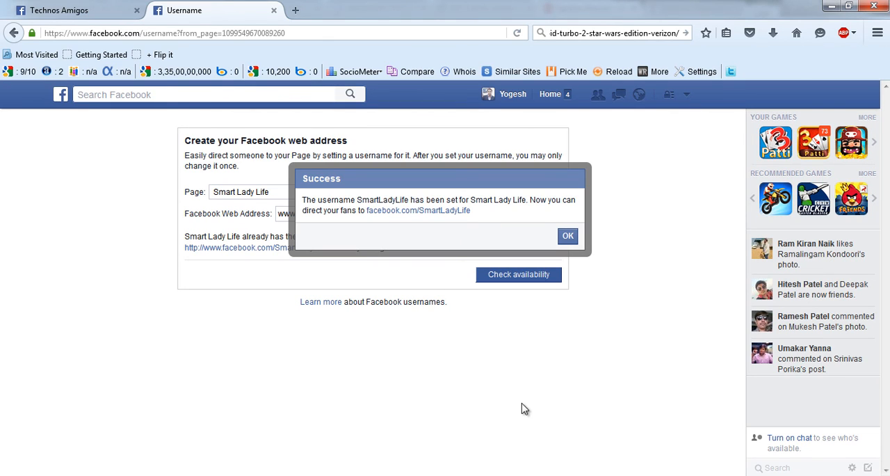
mouse_move(567, 237)
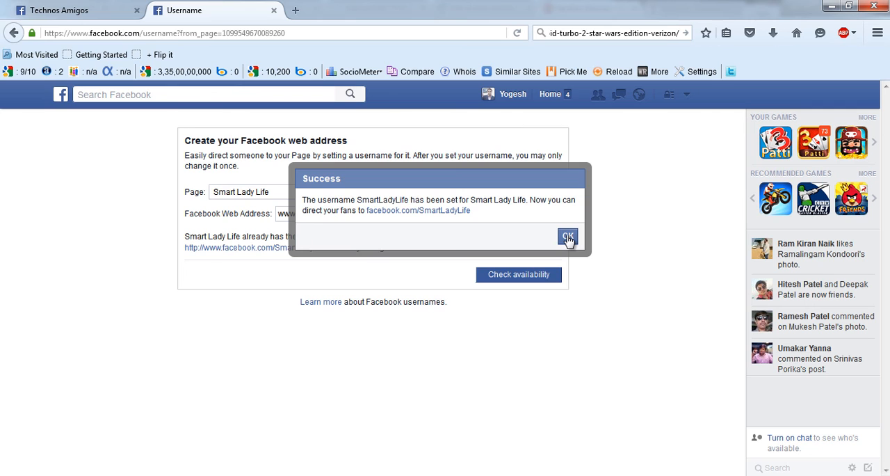
Open the facebook.com/SmartLadyLife link from the Success dialog in a new tab
right_click(417, 210)
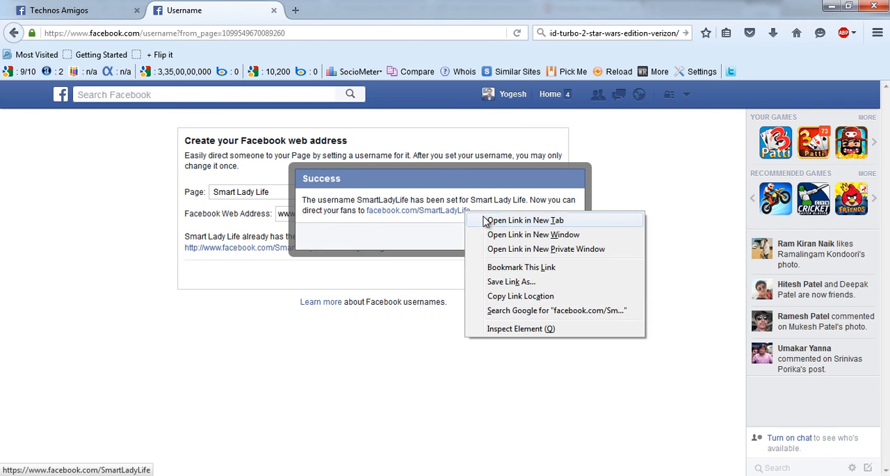
left_click(525, 220)
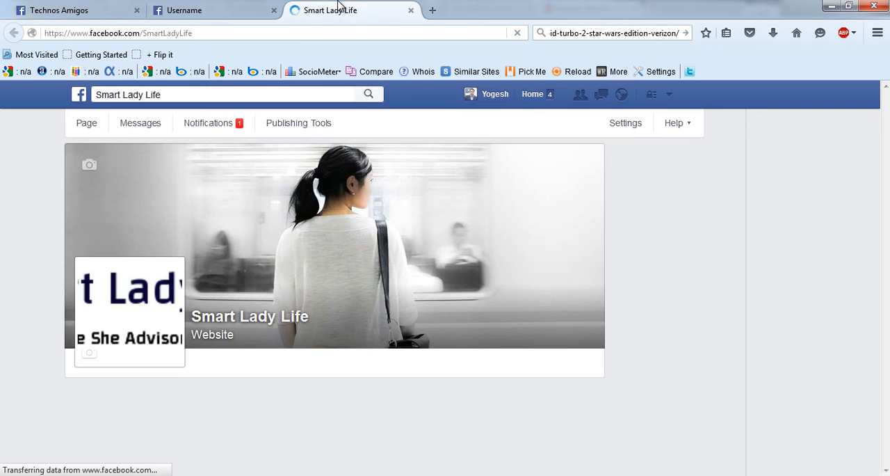